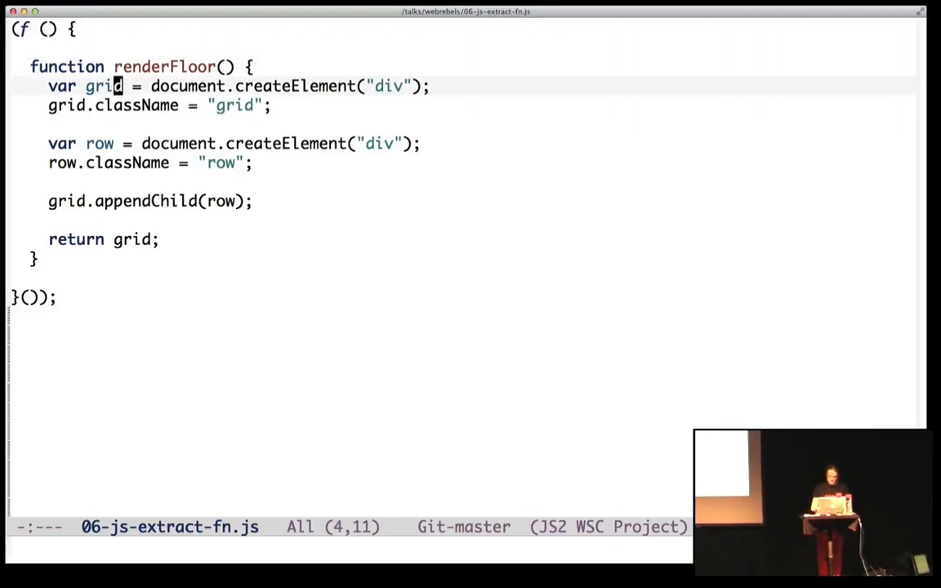
Extract the grid-building lines of renderFloor into a new createElement function via js2-refactor
key("down")
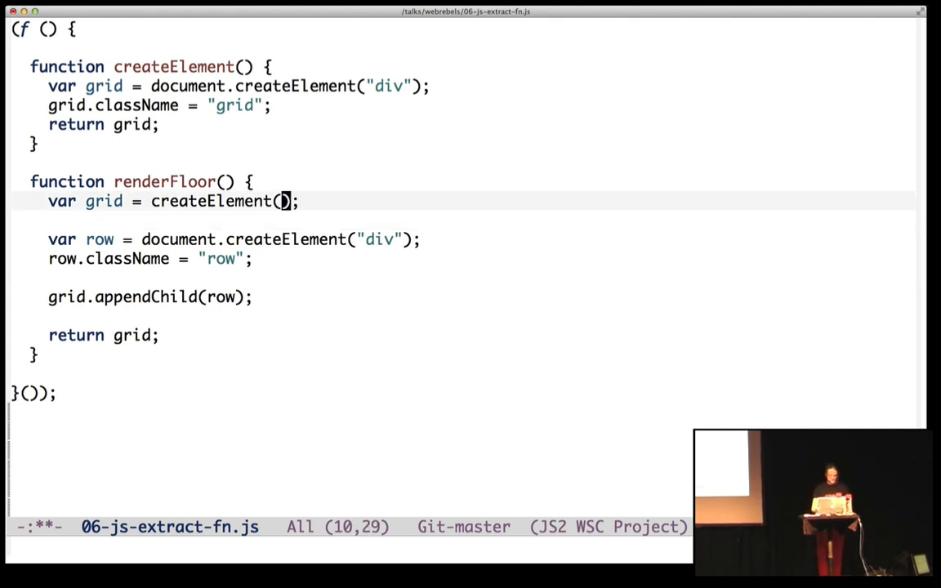
Turn the "grid" string into a className parameter of createElement
left_click(257, 105)
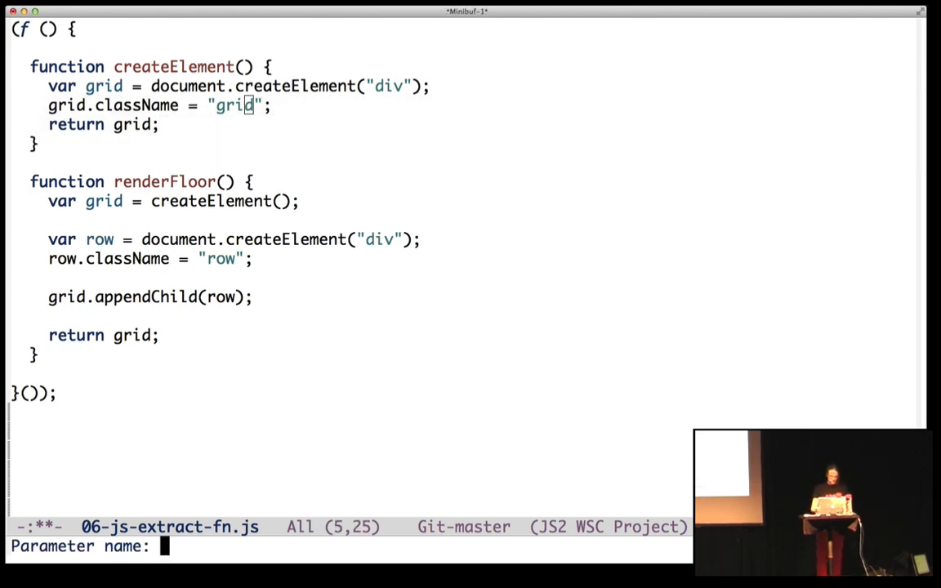
type("clas")
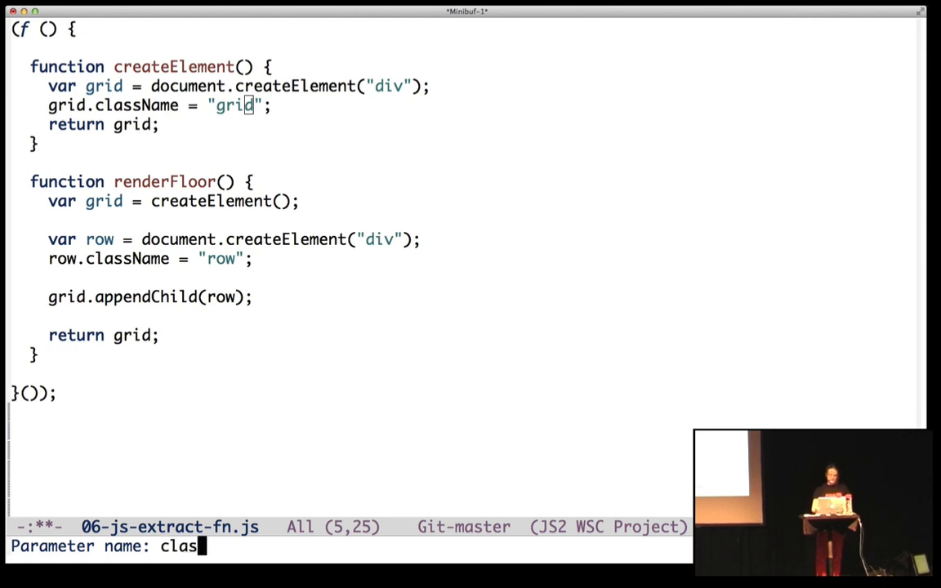
key("Return")
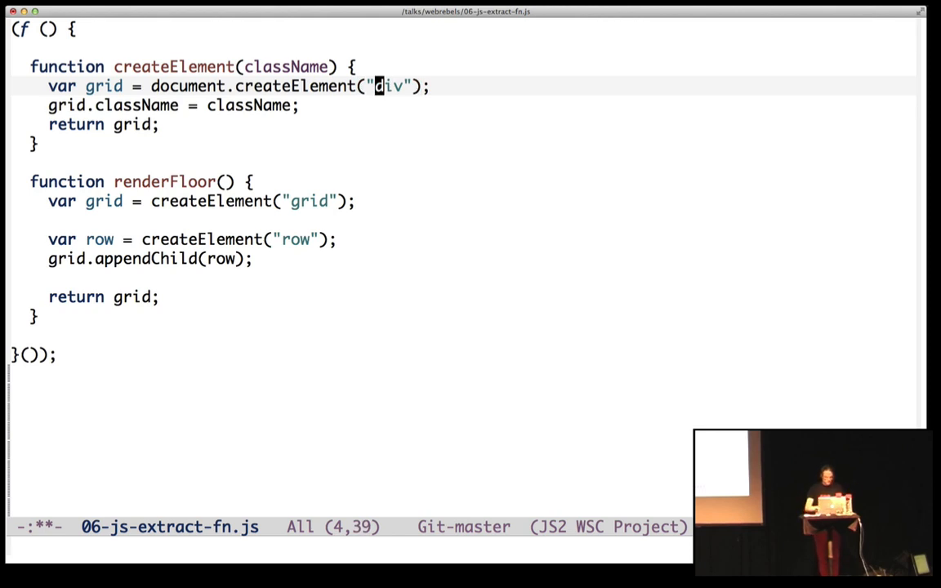
Introduce a 'type' parameter in createElement in place of the "div" string
type("typ")
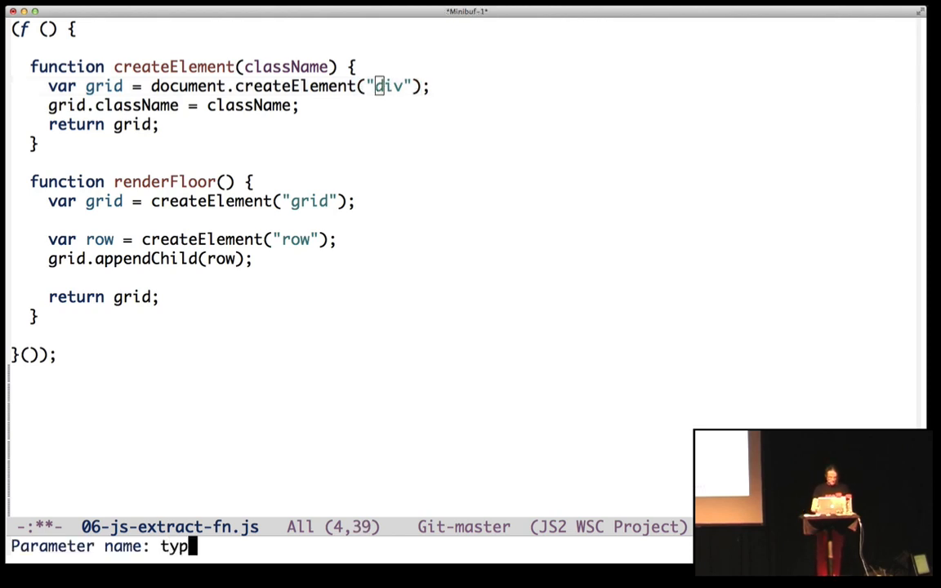
key("Return")
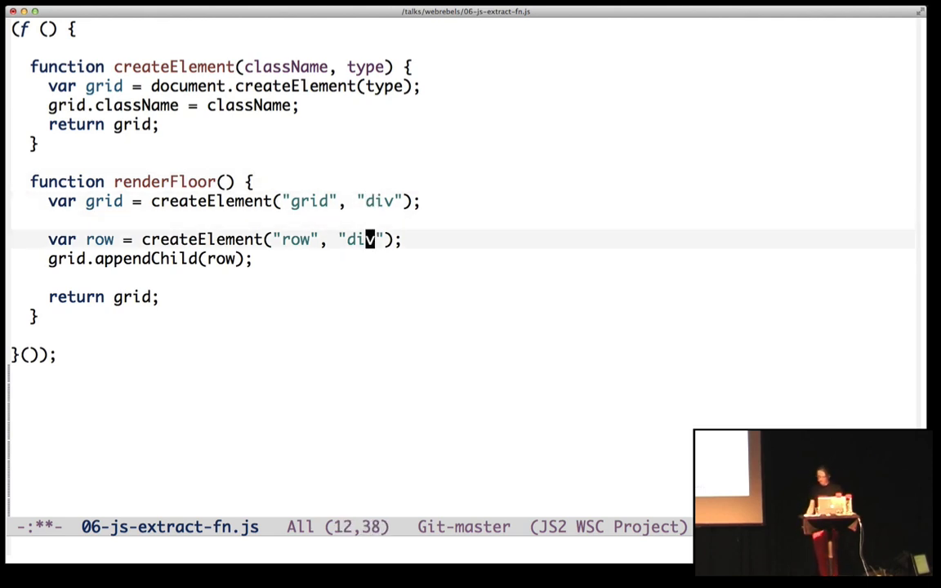
type("span")
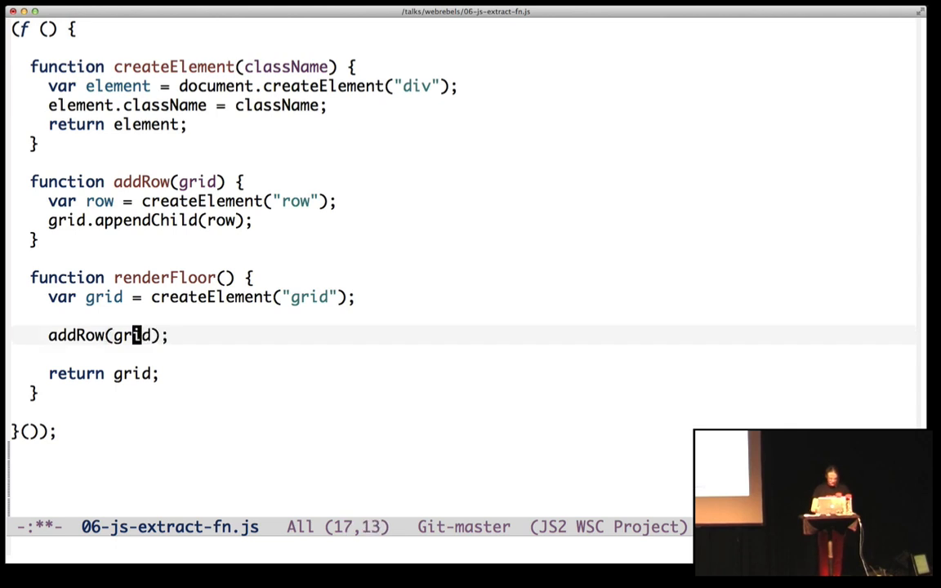
Insert an empty for loop running to 10 above addRow(grid) in renderFloor
key("Return")
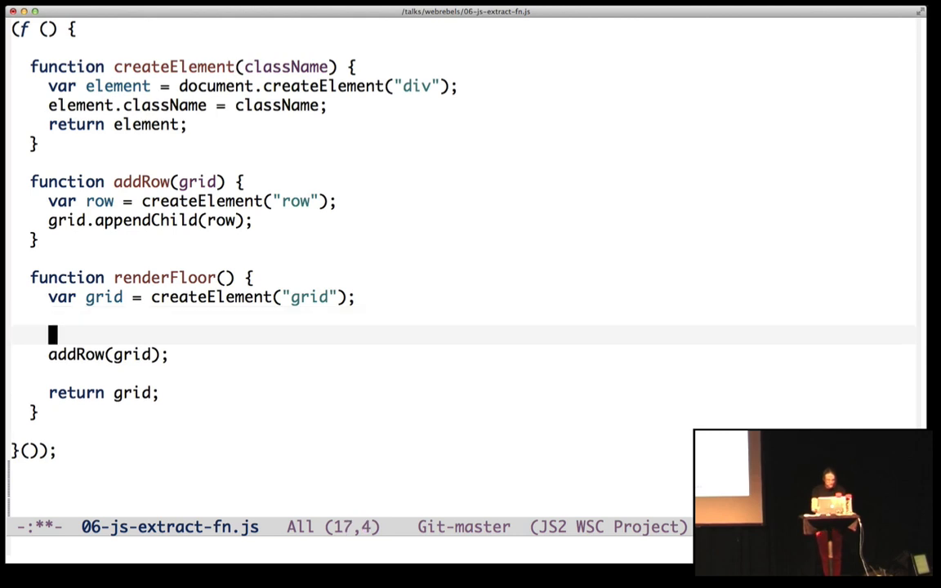
type("for (var i = 0, l = num; i < l; i++) {}")
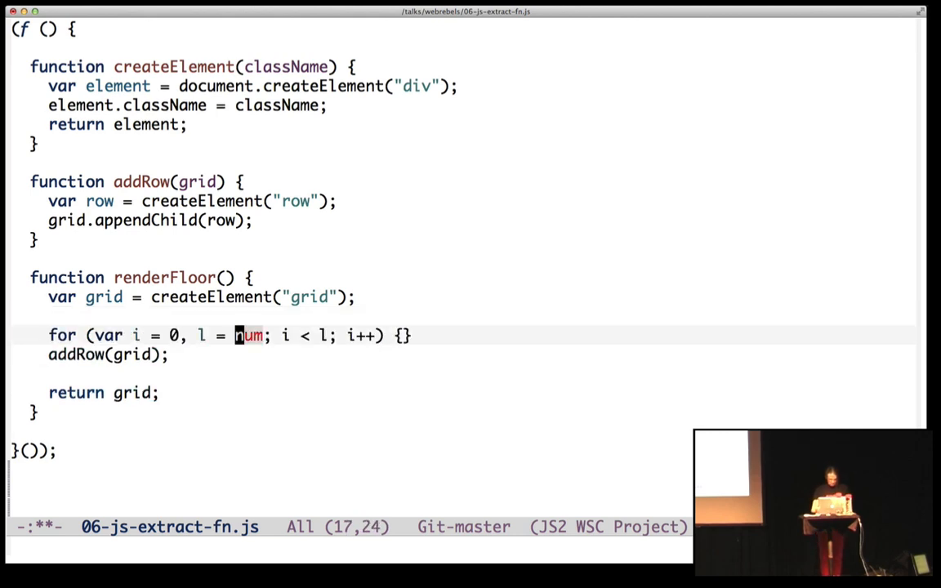
type("10")
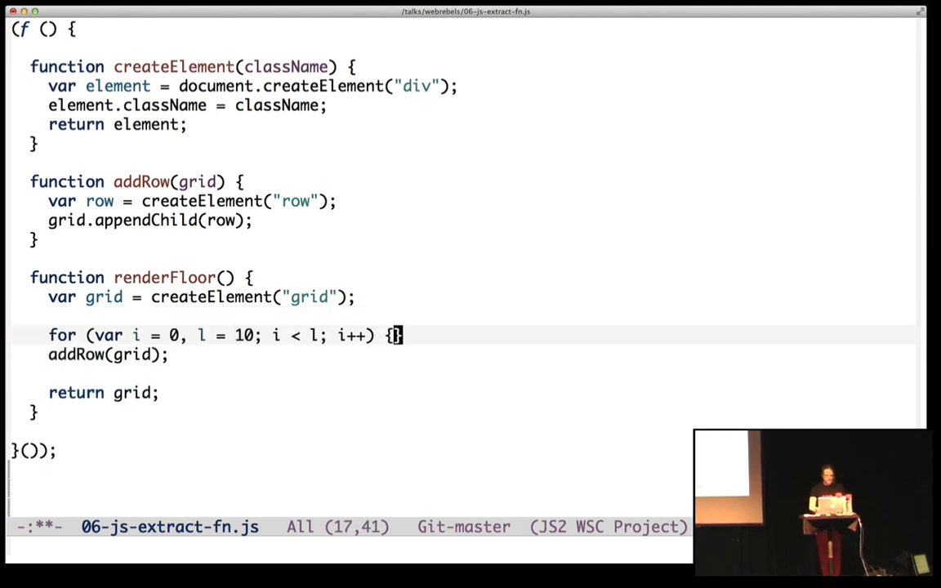